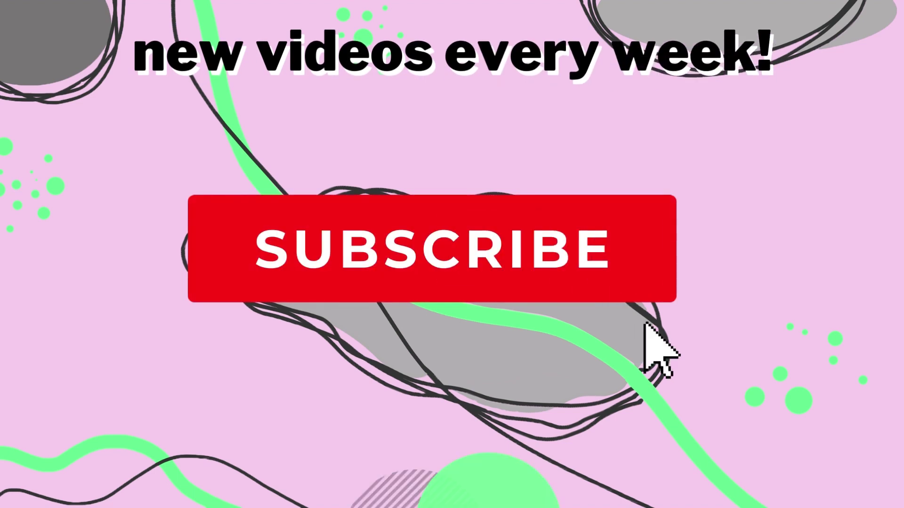
pyautogui.moveTo(612, 310)
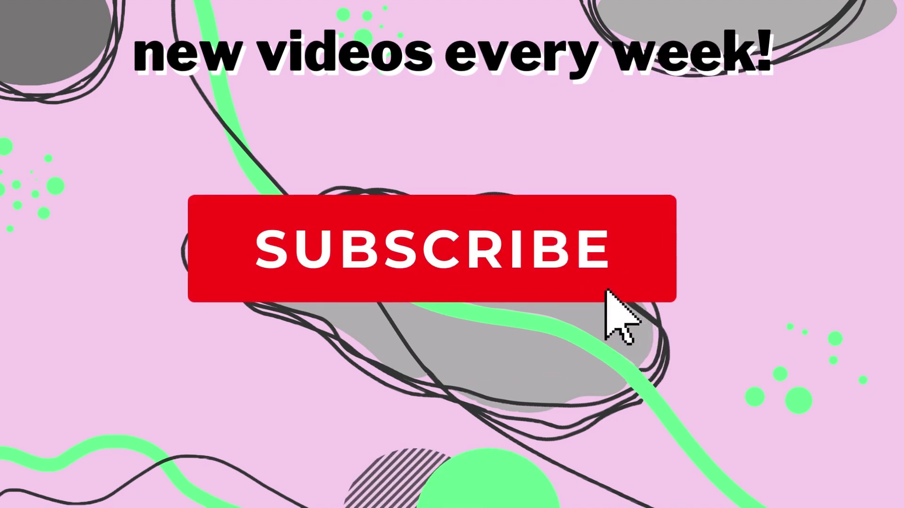